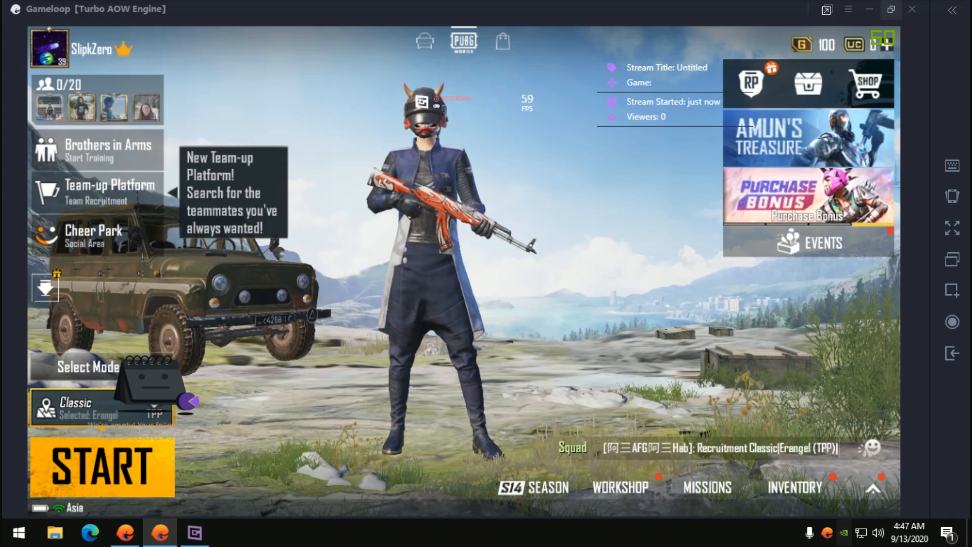
Close the running PUBG Mobile game to return to Gameloop's home screen
{"action": "left_click", "coordinate": [848, 9]}
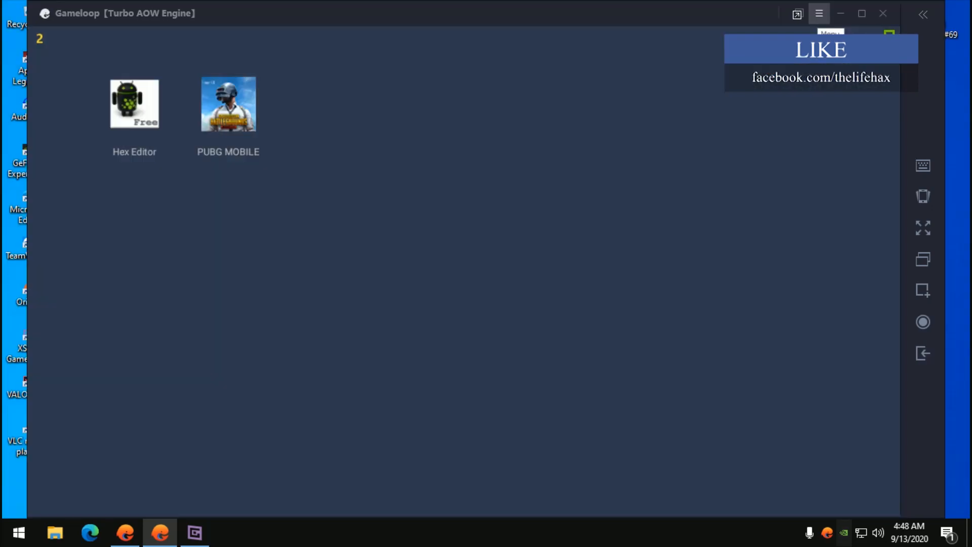
Review Gameloop's Engine rendering settings, then launch the Hex Editor app
{"action": "left_click", "coordinate": [818, 13]}
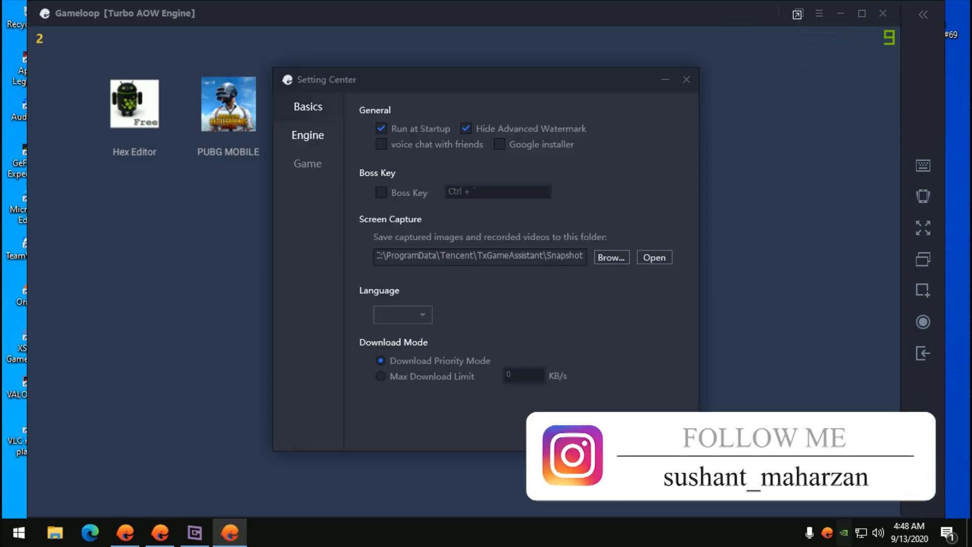
{"action": "left_click", "coordinate": [308, 135]}
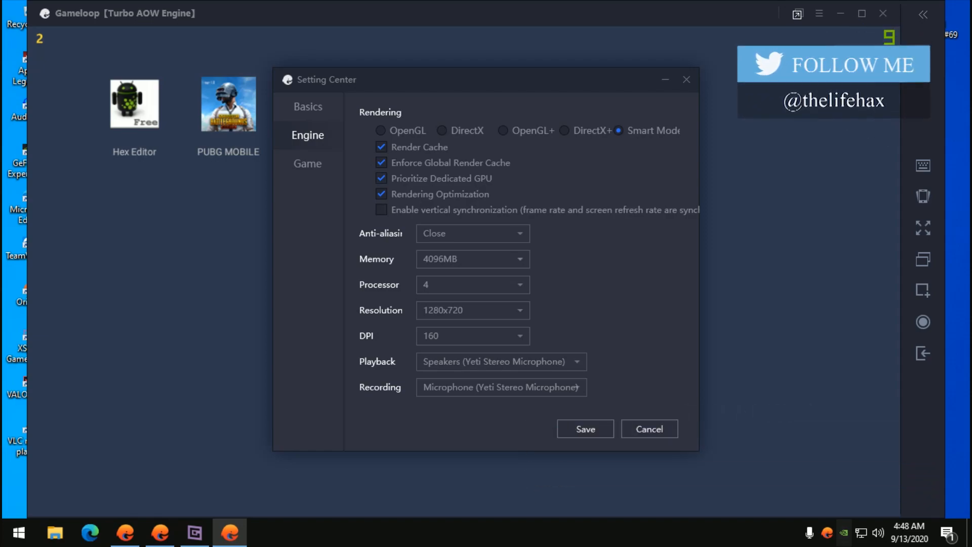
{"action": "left_click", "coordinate": [307, 163]}
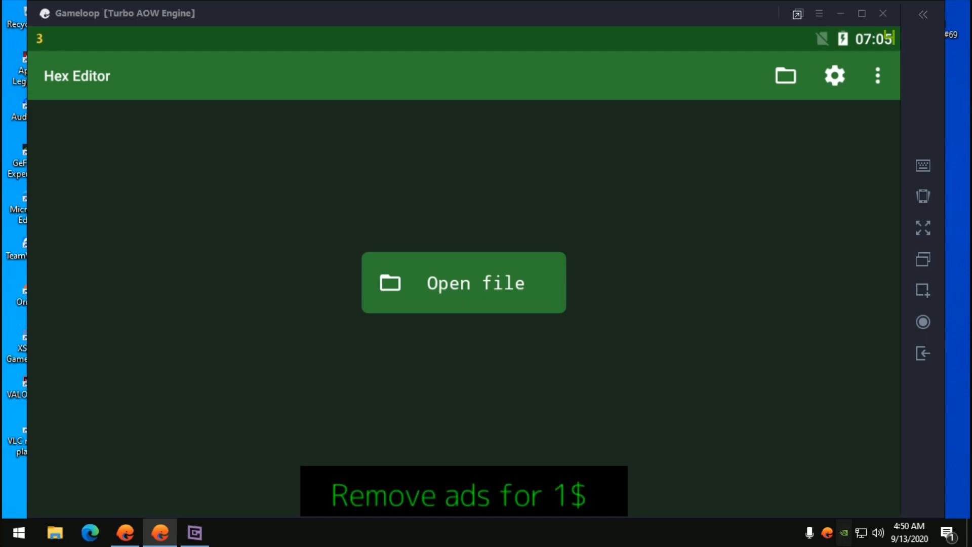
Start opening a file and browse into /storage/self/primary/Android
{"action": "left_click", "coordinate": [463, 283]}
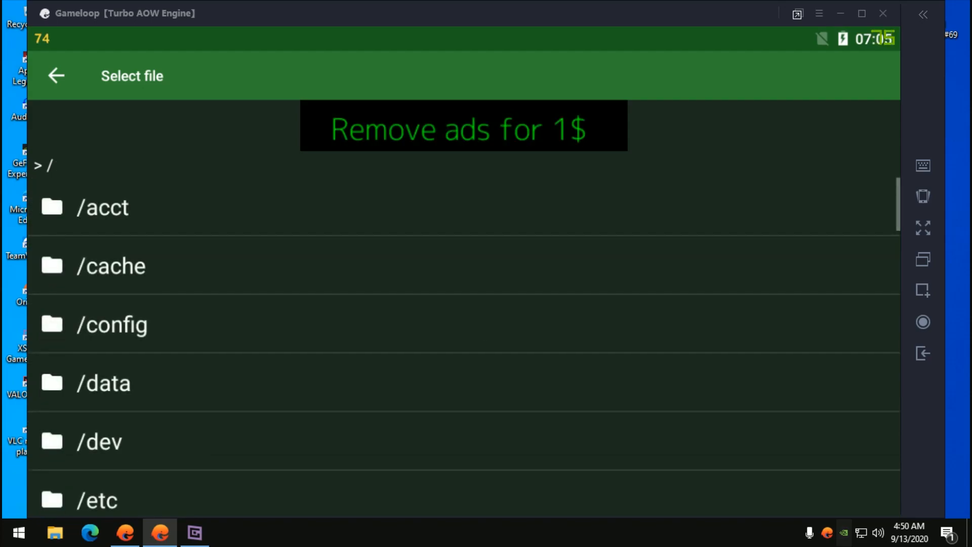
{"action": "scroll", "scroll_direction": "down", "scroll_amount": 3}
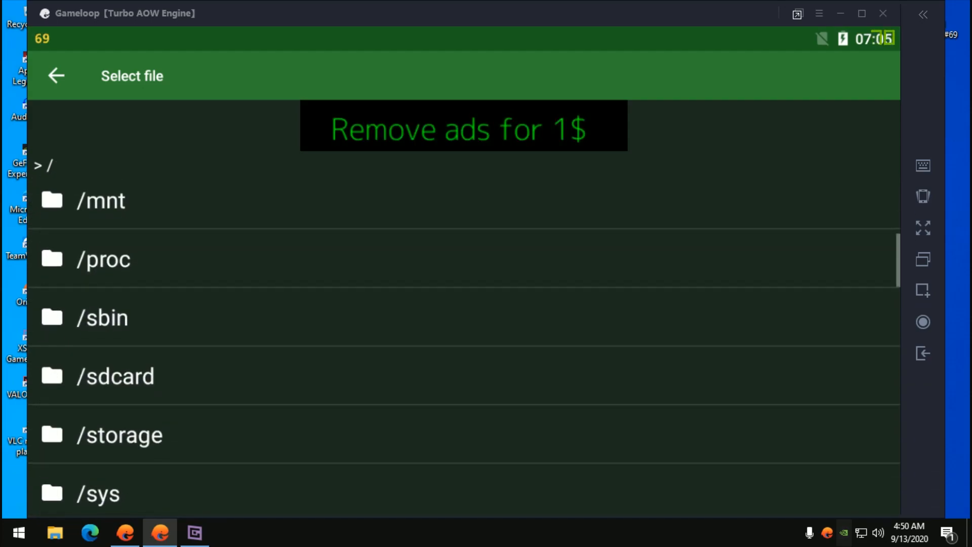
{"action": "scroll", "scroll_direction": "down", "scroll_amount": 3}
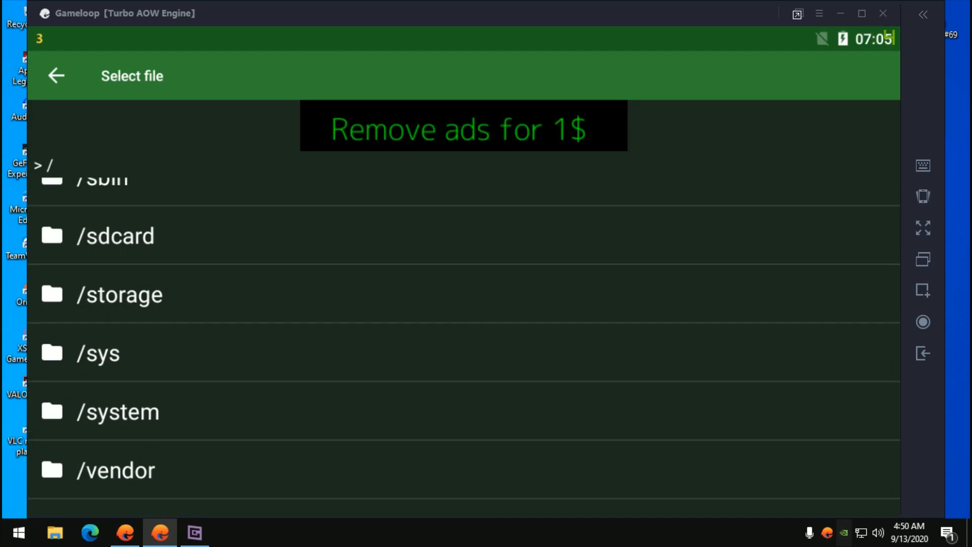
{"action": "left_click", "coordinate": [119, 293]}
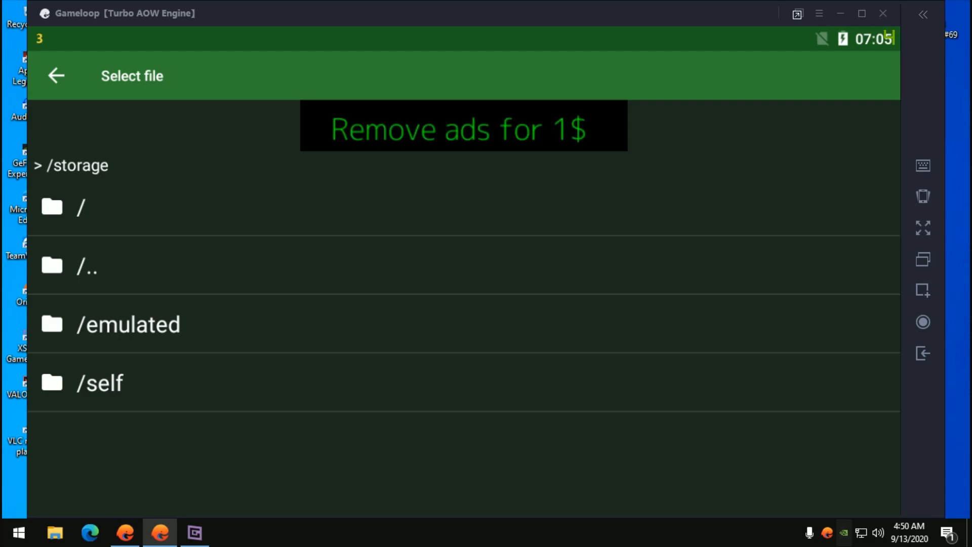
{"action": "left_click", "coordinate": [99, 383]}
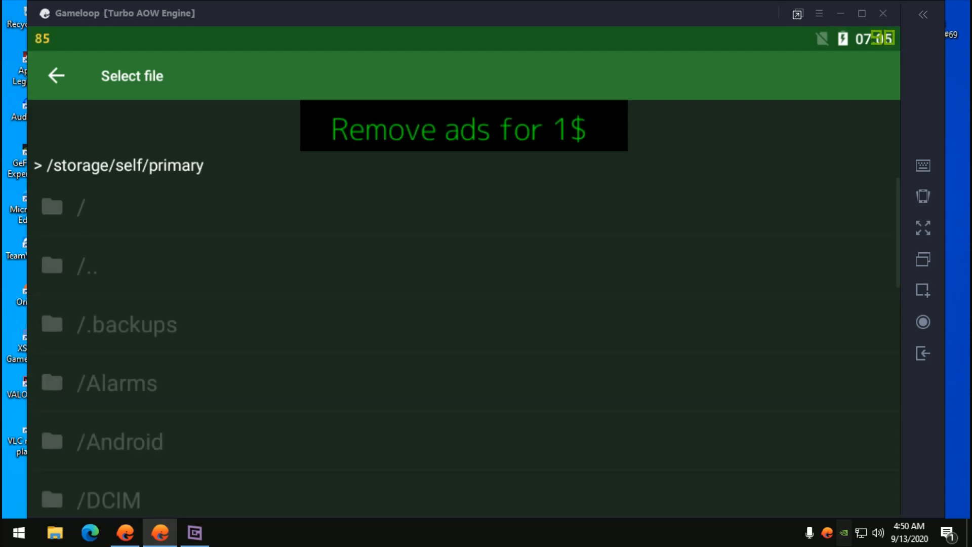
{"action": "left_click", "coordinate": [119, 441]}
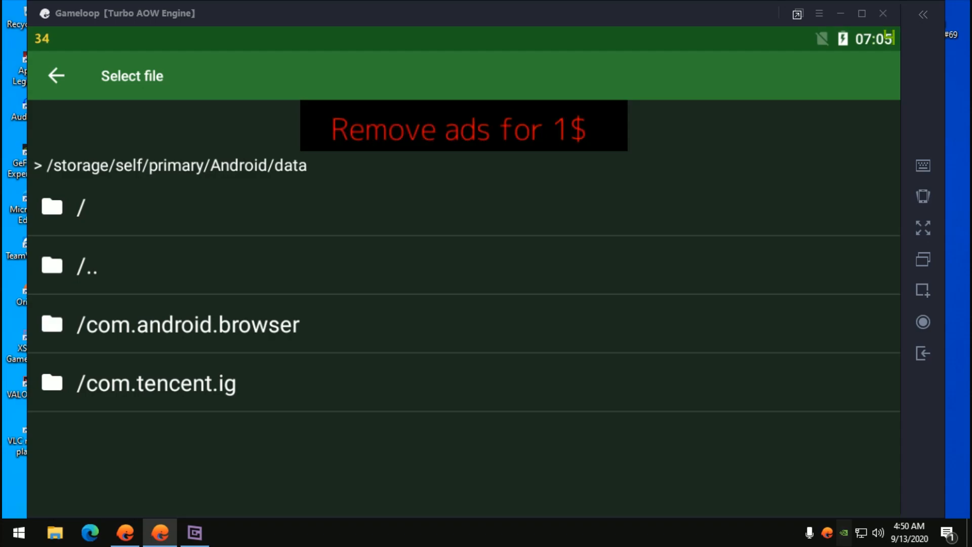
Navigate com.tencent.ig/files/UE4Game/ShadowTrackerExtra/ShadowTrackerExtra/Saved to the SaveGames folder
{"action": "left_click", "coordinate": [156, 383]}
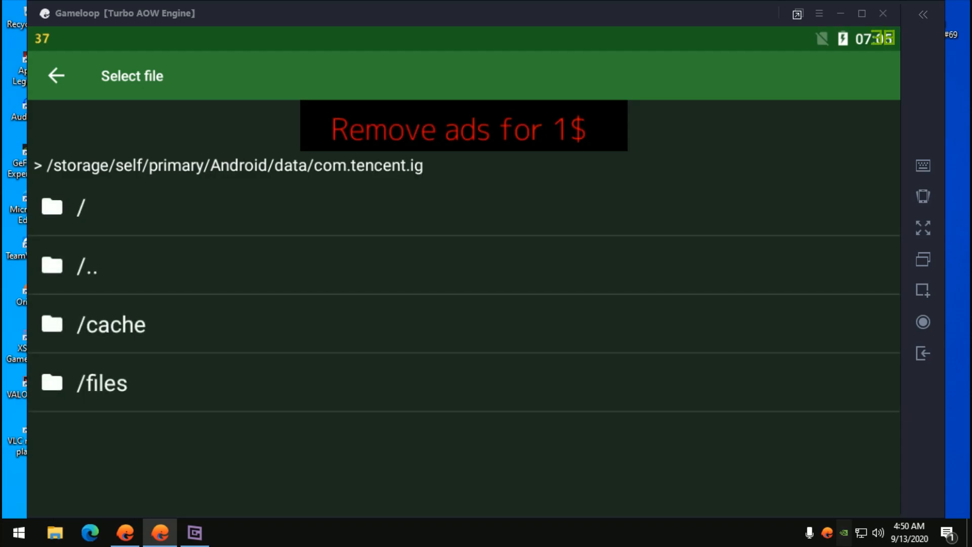
{"action": "left_click", "coordinate": [102, 383]}
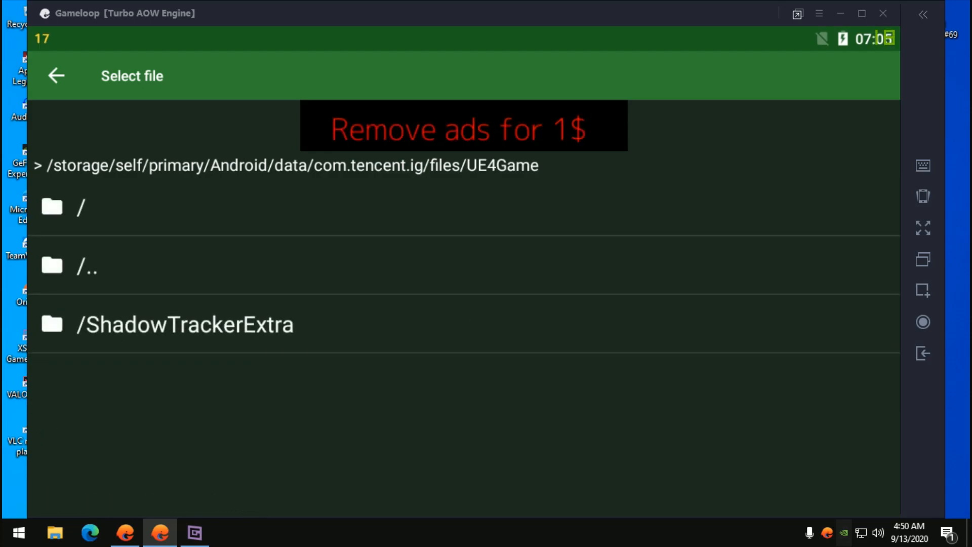
{"action": "left_click", "coordinate": [184, 324]}
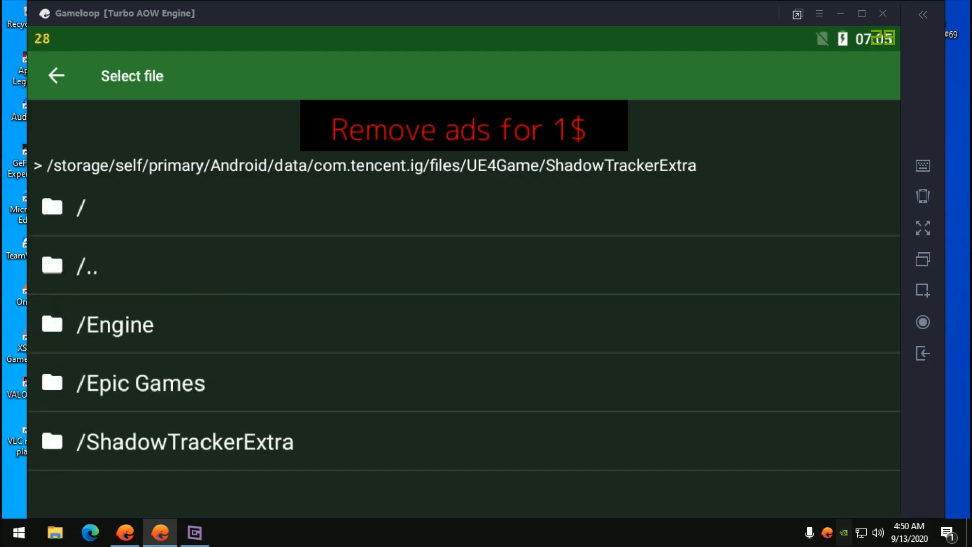
{"action": "left_click", "coordinate": [184, 441]}
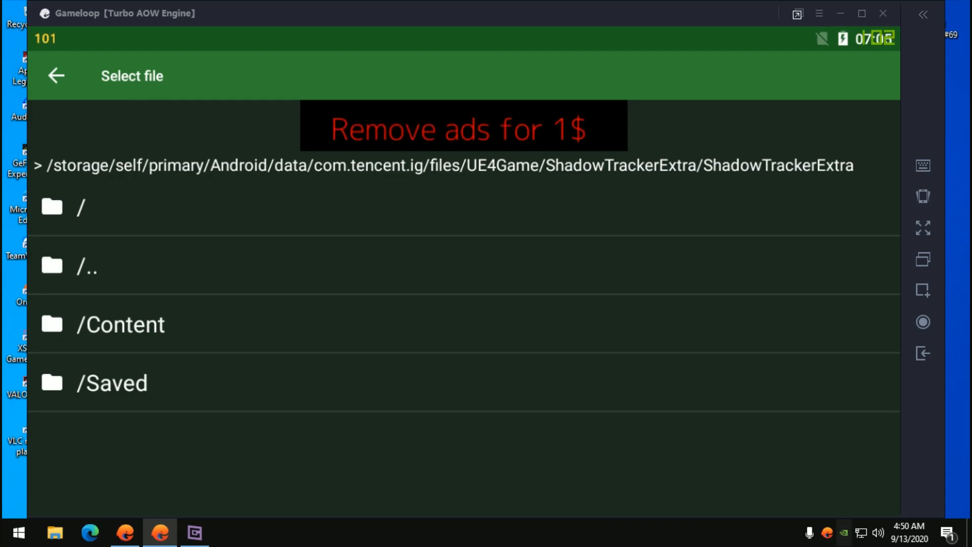
{"action": "left_click", "coordinate": [111, 383]}
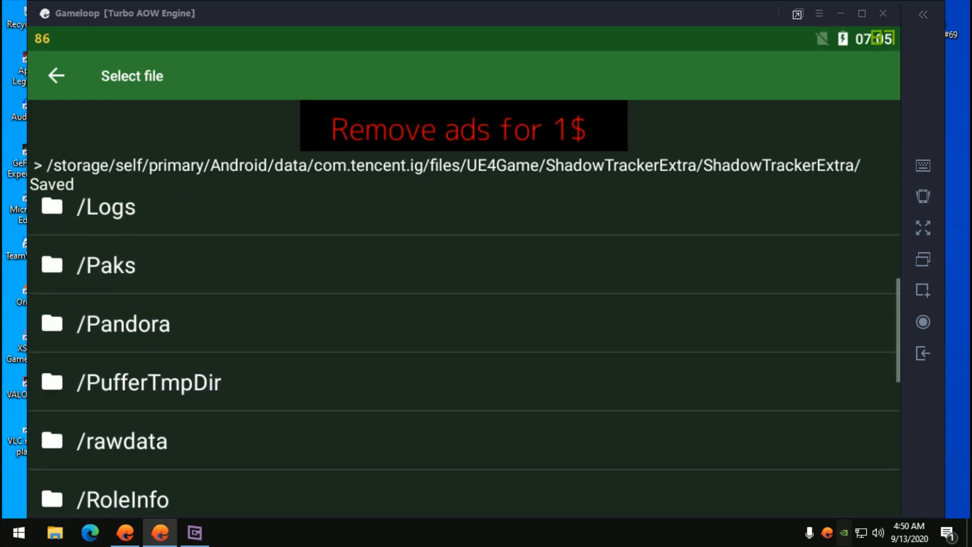
{"action": "scroll", "scroll_direction": "down", "scroll_amount": 3}
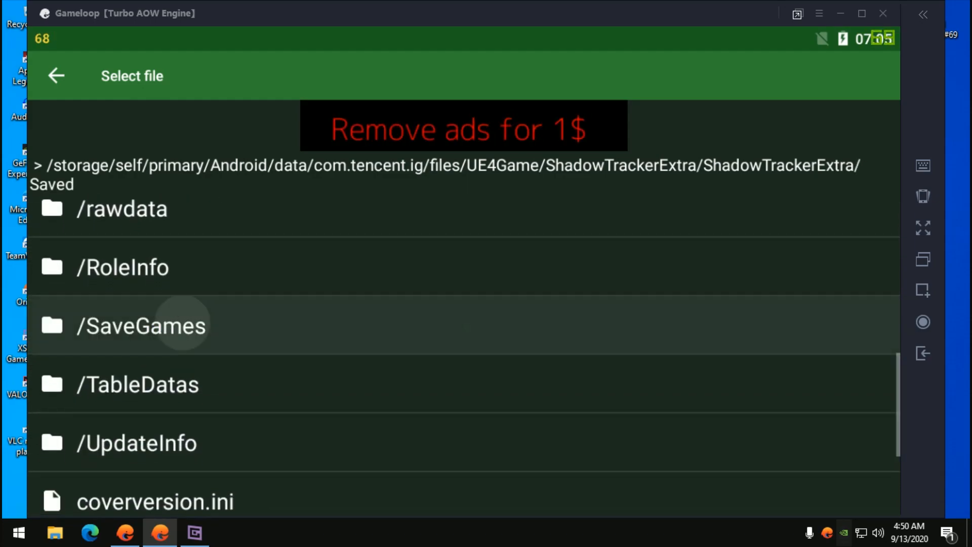
{"action": "left_click", "coordinate": [141, 325]}
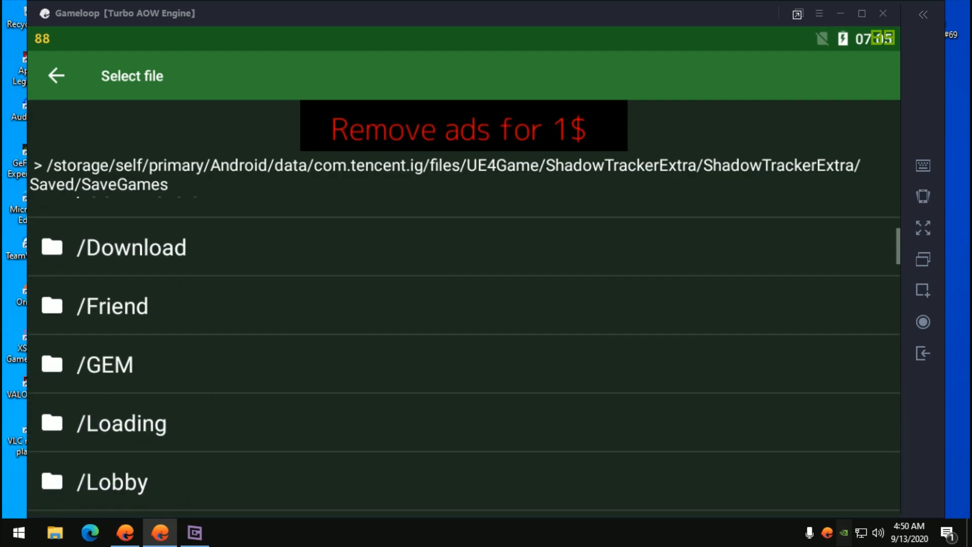
{"action": "scroll", "scroll_direction": "down", "scroll_amount": 3}
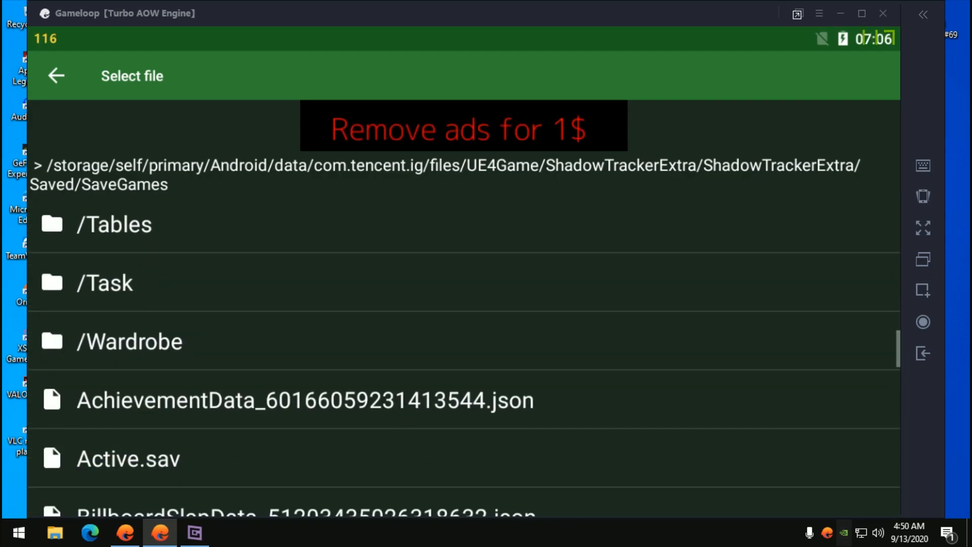
Open Active.sav and dismiss the ad to show its GVAS hex bytes
{"action": "scroll", "scroll_direction": "down", "scroll_amount": 3}
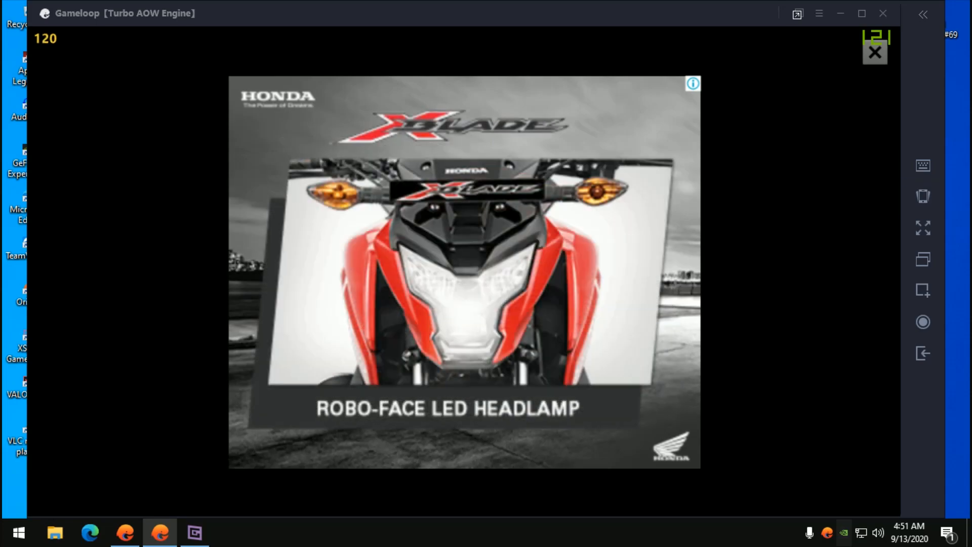
{"action": "left_click", "coordinate": [875, 52]}
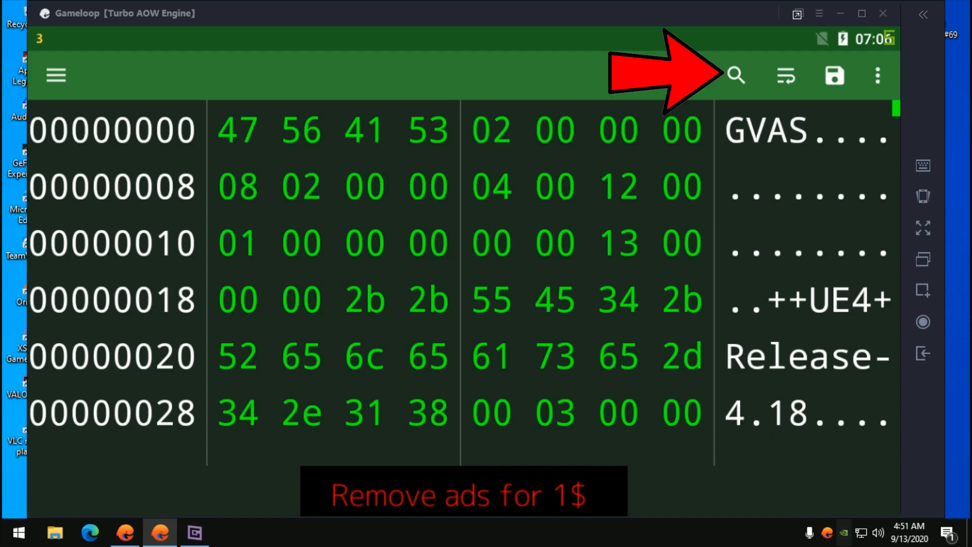
Run an ASCII search for 'FPS', jumping to byte 06 at offset 000007f6
{"action": "left_click", "coordinate": [735, 75]}
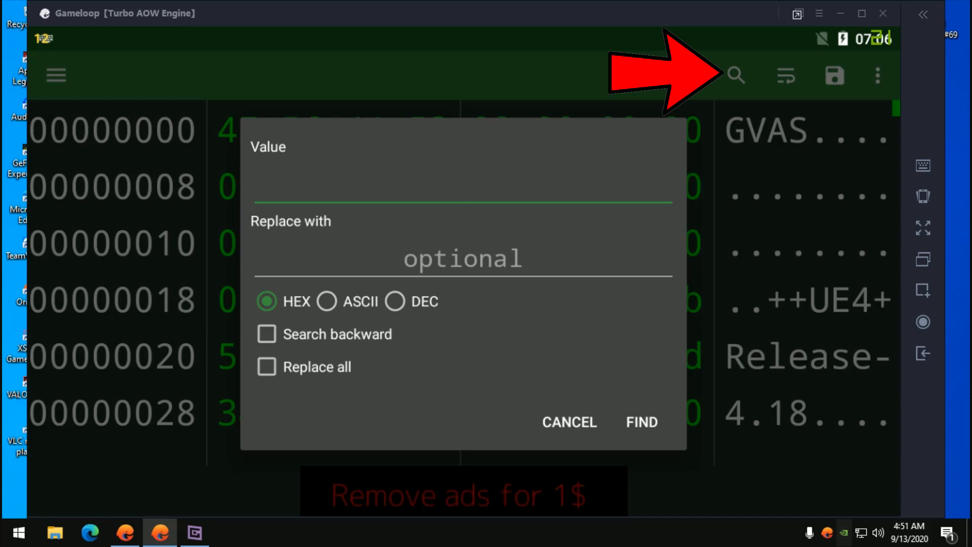
{"action": "left_click", "coordinate": [327, 301]}
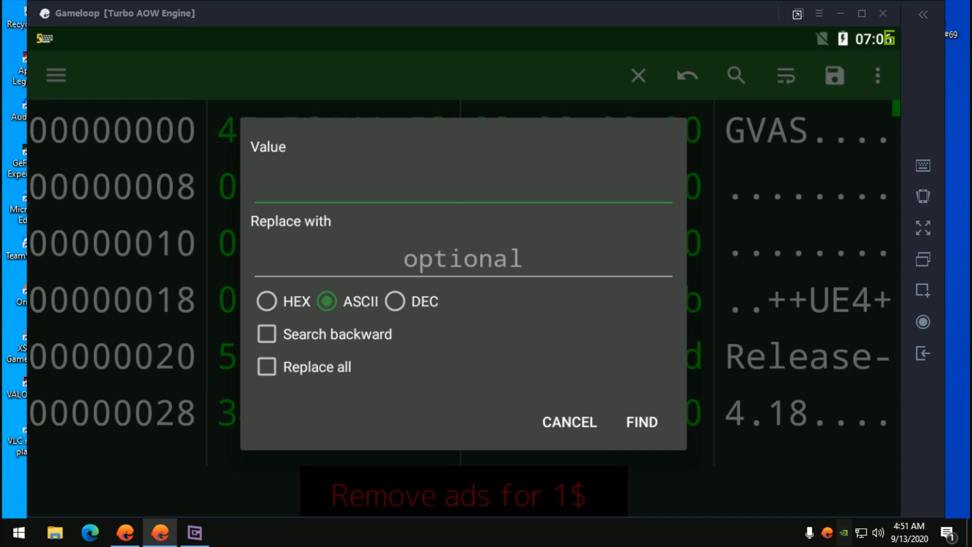
{"action": "type", "text": "FPS"}
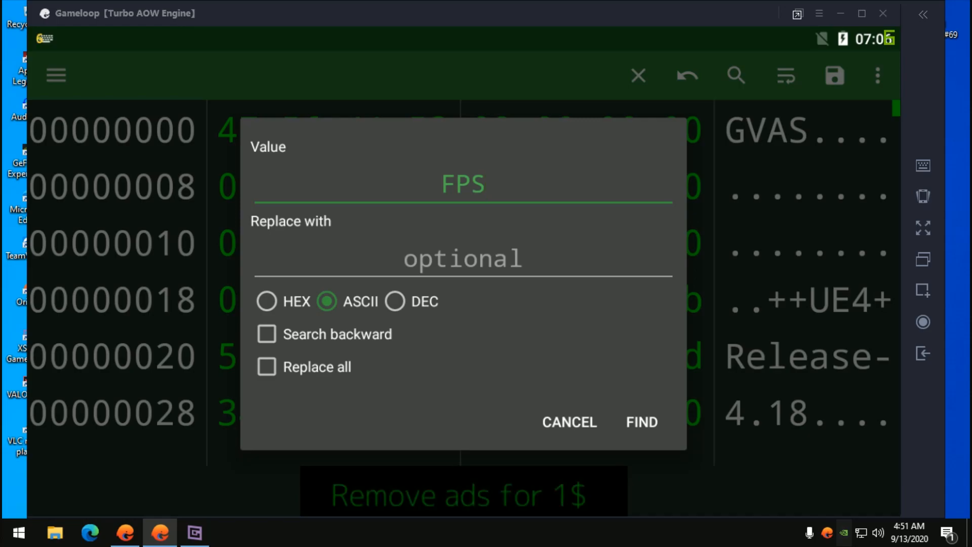
{"action": "left_click", "coordinate": [641, 422]}
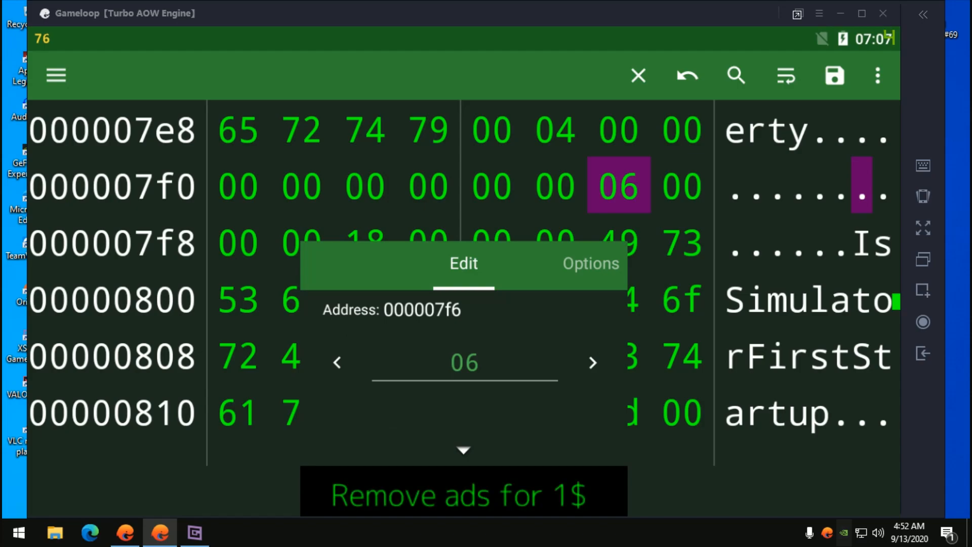
Change the byte at 000007f6 from 06 to 07 and save Active.sav
{"action": "type", "text": "0"}
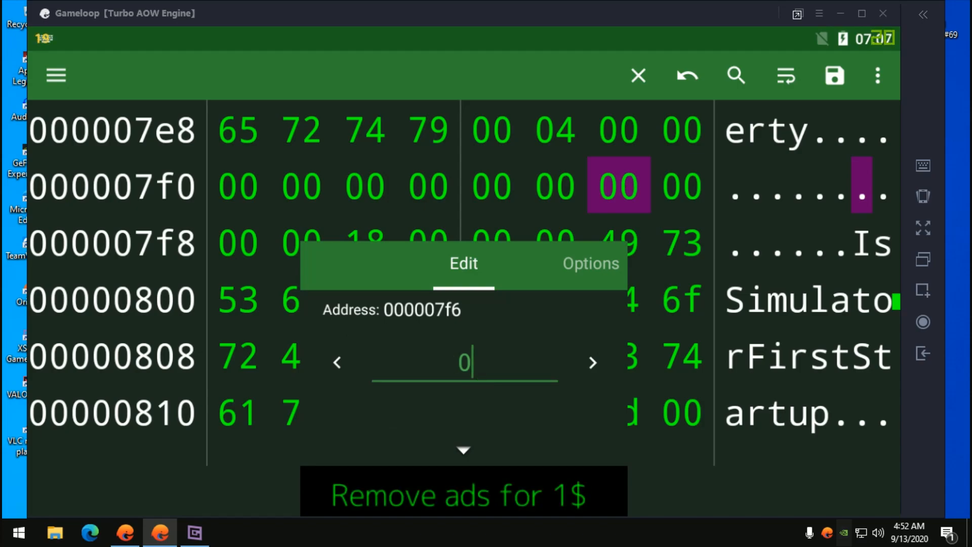
{"action": "type", "text": "7"}
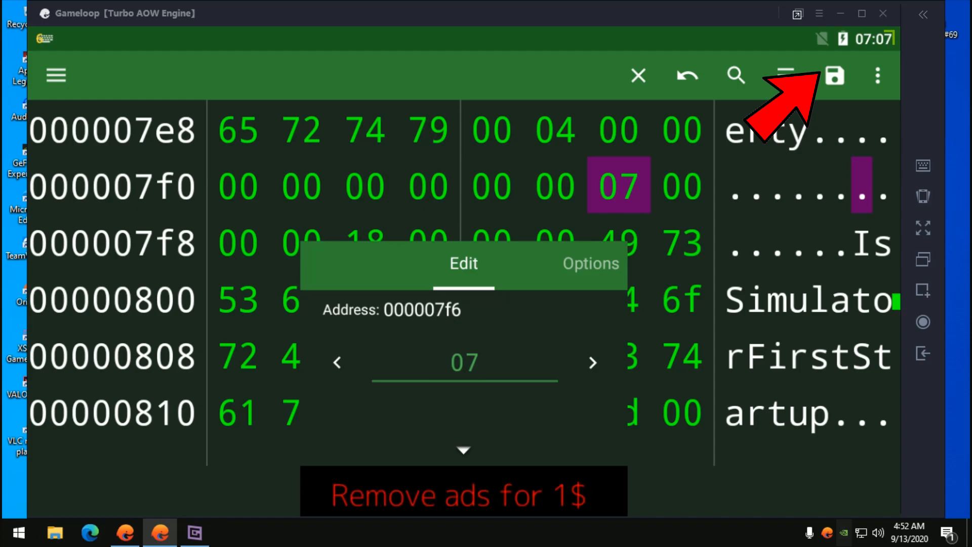
{"action": "left_click", "coordinate": [833, 75]}
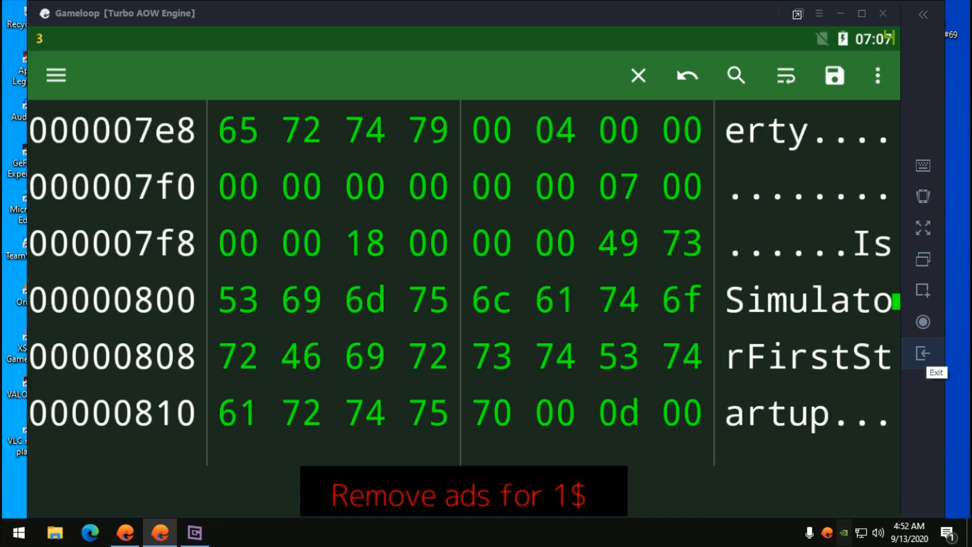
Exit Hex Editor and relaunch PUBG Mobile to its loading screen
{"action": "left_click", "coordinate": [637, 75]}
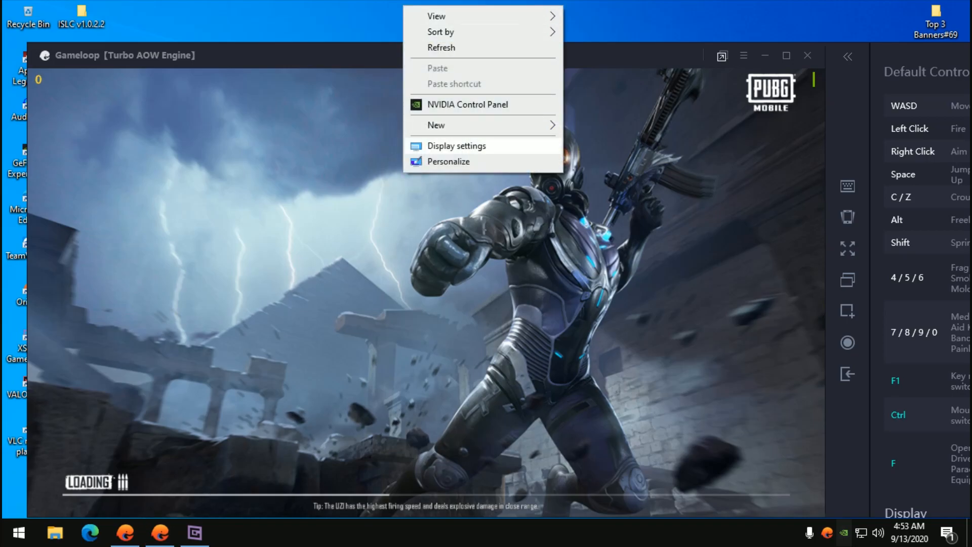
Check the 1360×768 Windows Display settings, then return to the Gameloop window
{"action": "left_click", "coordinate": [456, 146]}
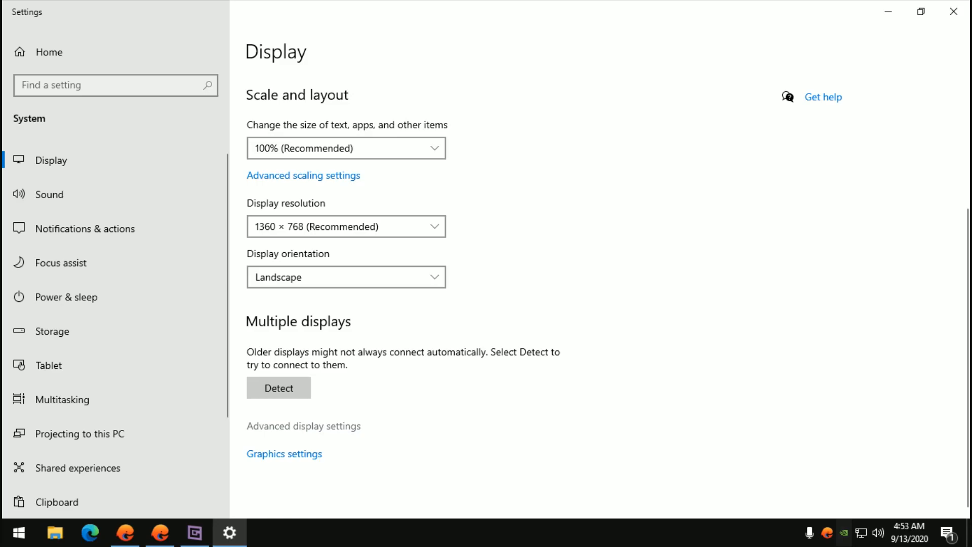
{"action": "left_click", "coordinate": [303, 426]}
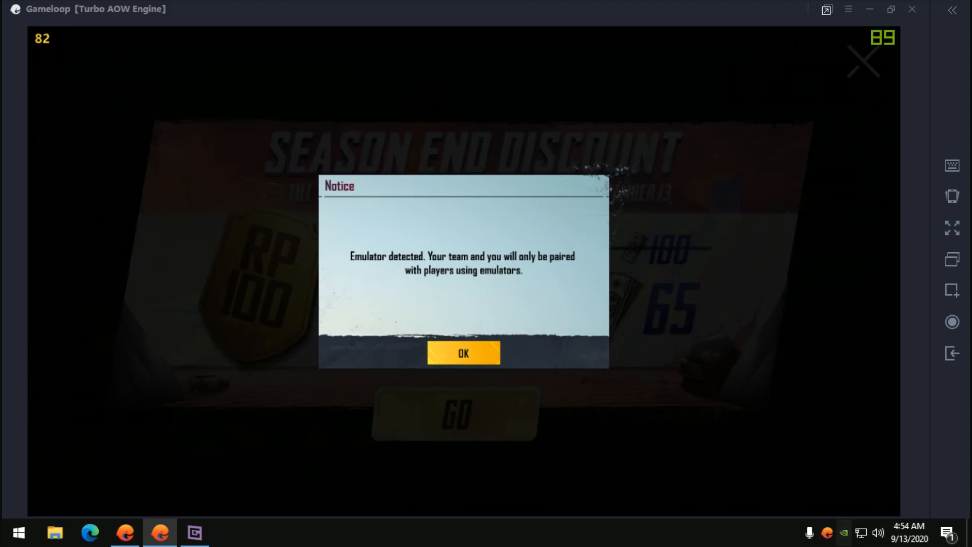
Dismiss the emulator notice and login rewards, browse Arcade modes, then return to lobby
{"action": "left_click", "coordinate": [463, 353]}
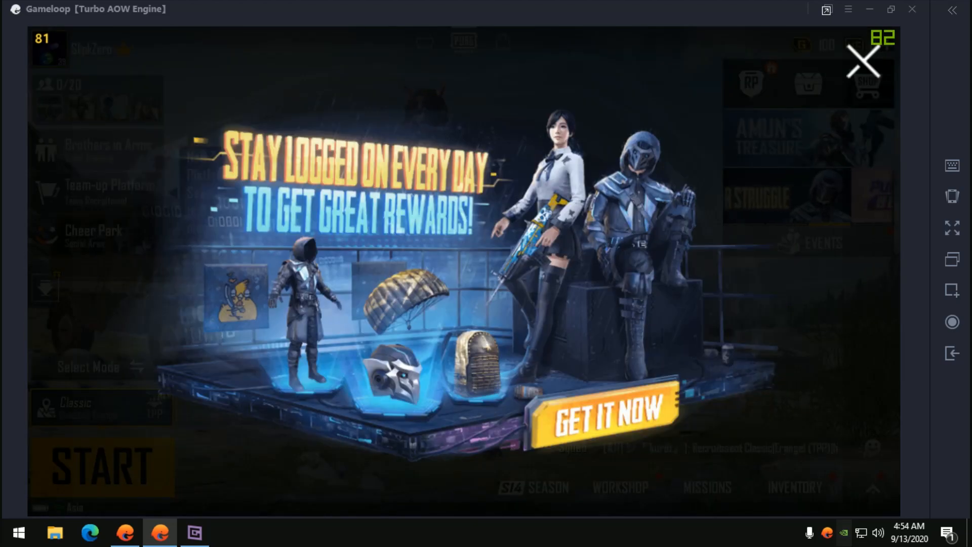
{"action": "left_click", "coordinate": [864, 64]}
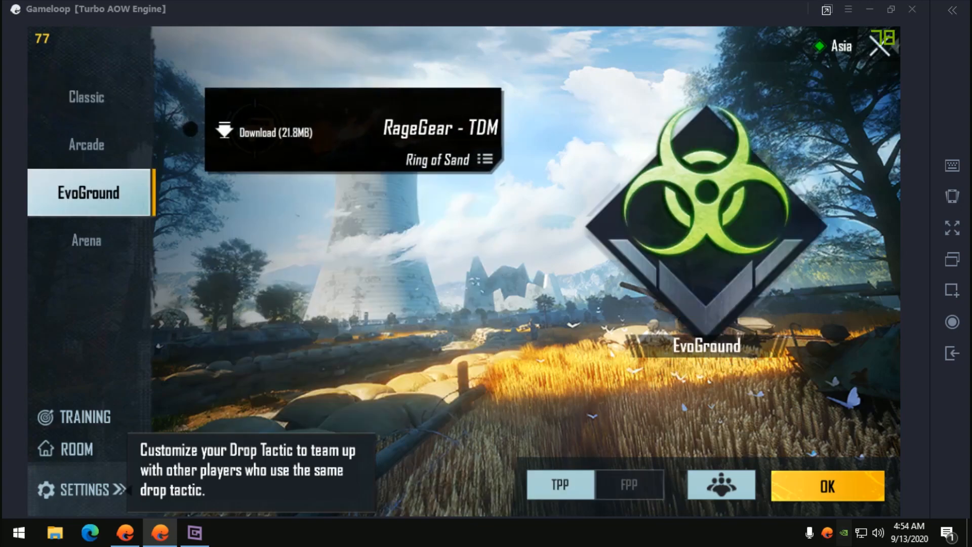
{"action": "left_click", "coordinate": [86, 144]}
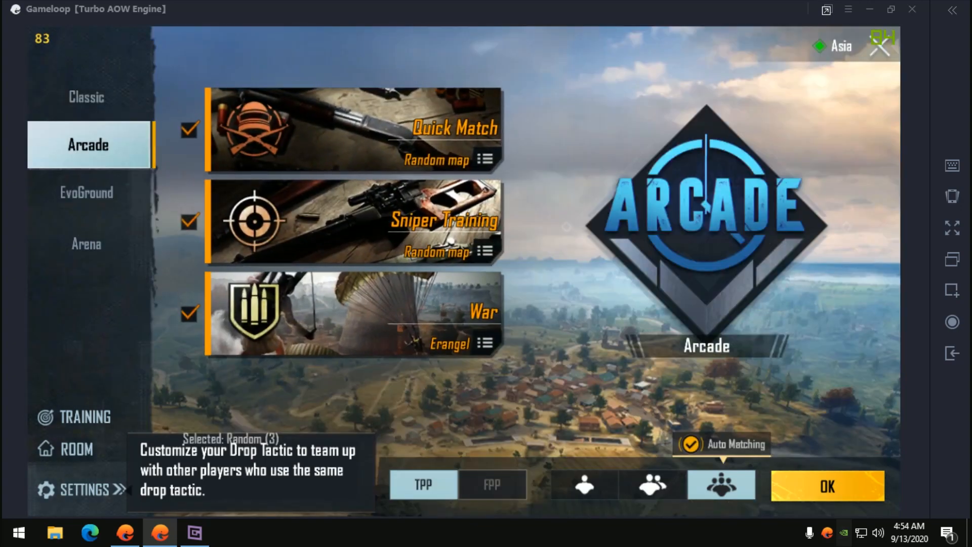
{"action": "left_click", "coordinate": [87, 240]}
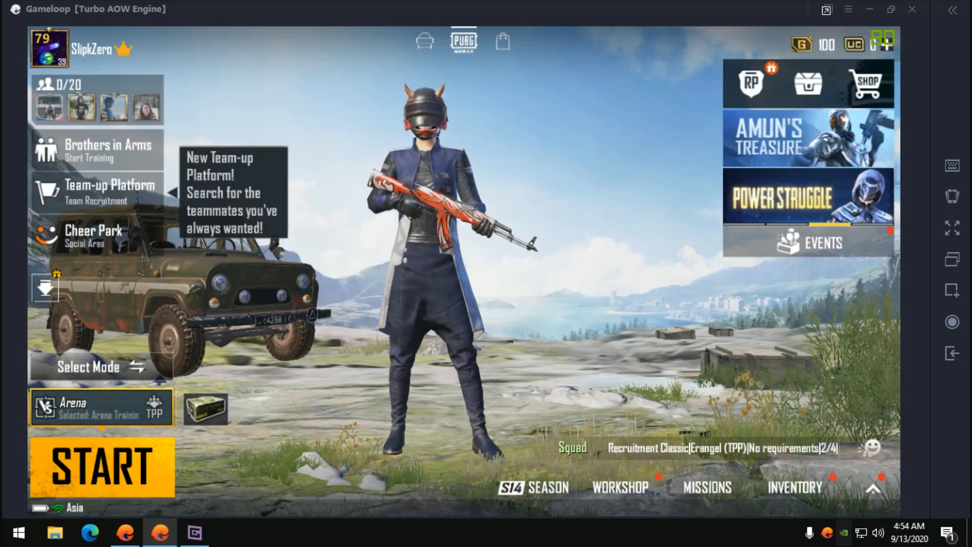
Start a match from the lobby and later bring up the 'Exit match?' confirmation
{"action": "left_click", "coordinate": [100, 465]}
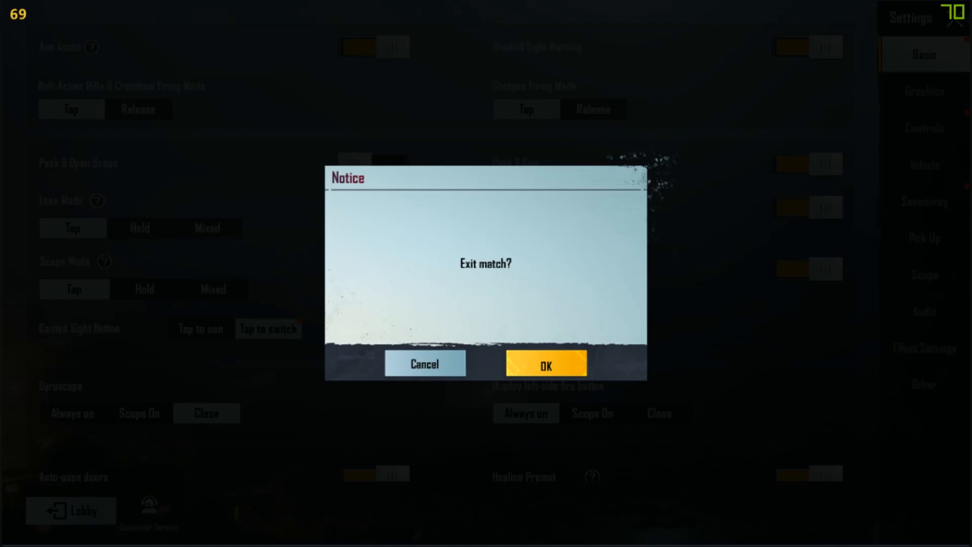
Confirm the Exit match notice to return to the PUBG Mobile lobby
{"action": "left_click", "coordinate": [544, 364]}
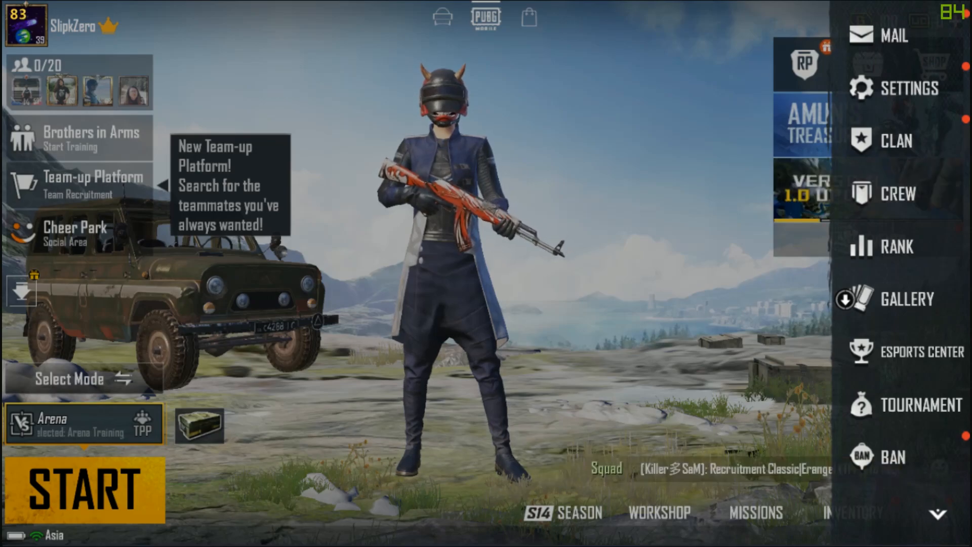
Set PUBG Mobile graphics to Balanced with Extreme frame rate in Settings > Graphics
{"action": "left_click", "coordinate": [909, 88]}
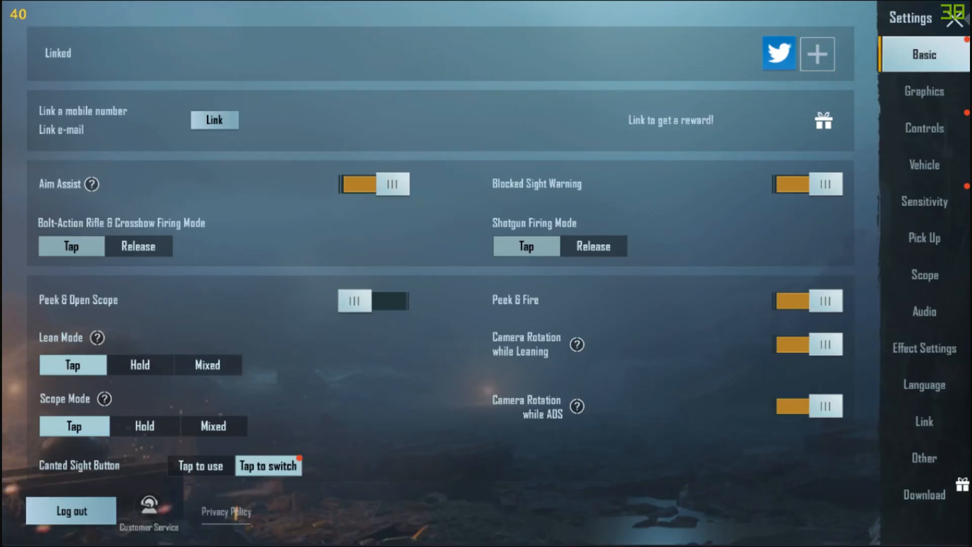
{"action": "left_click", "coordinate": [923, 91]}
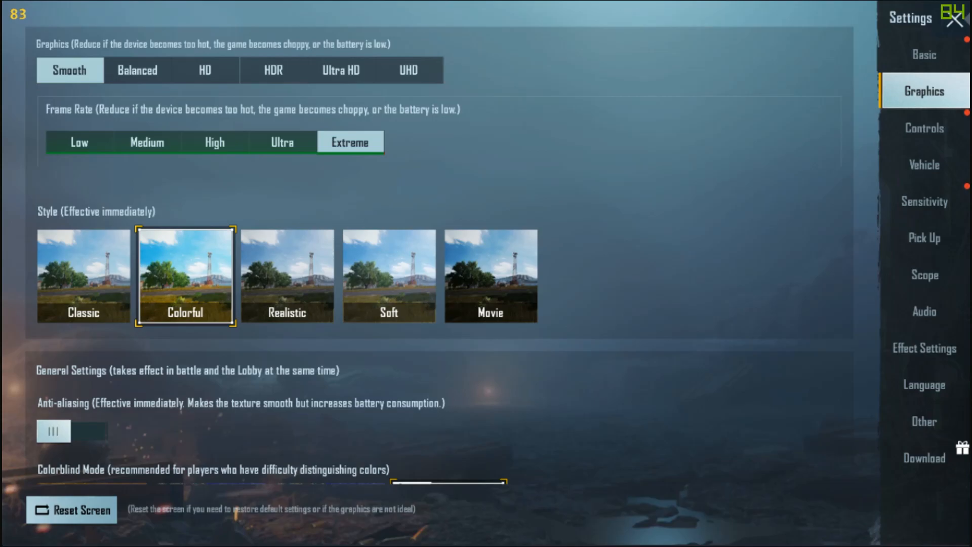
{"action": "scroll", "scroll_direction": "down", "scroll_amount": 3}
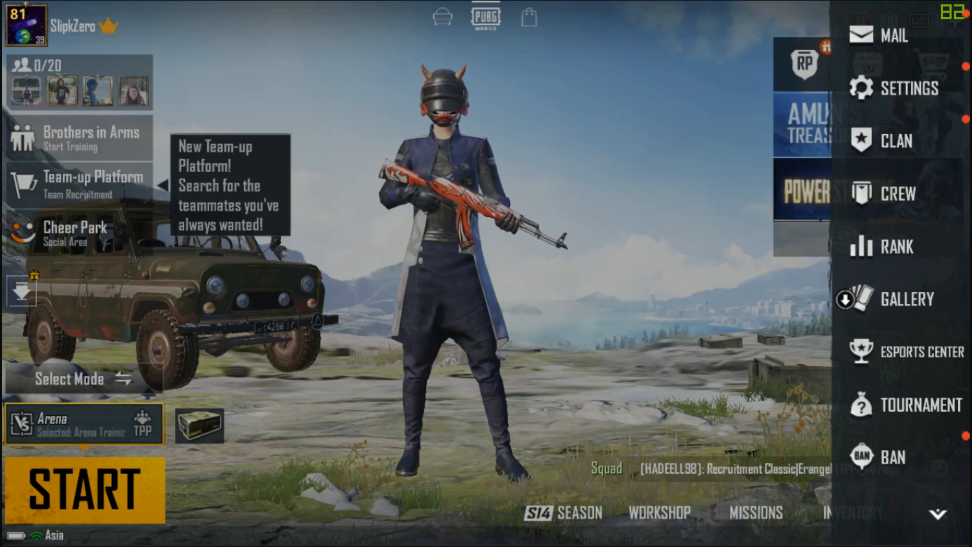
{"action": "left_click", "coordinate": [911, 88]}
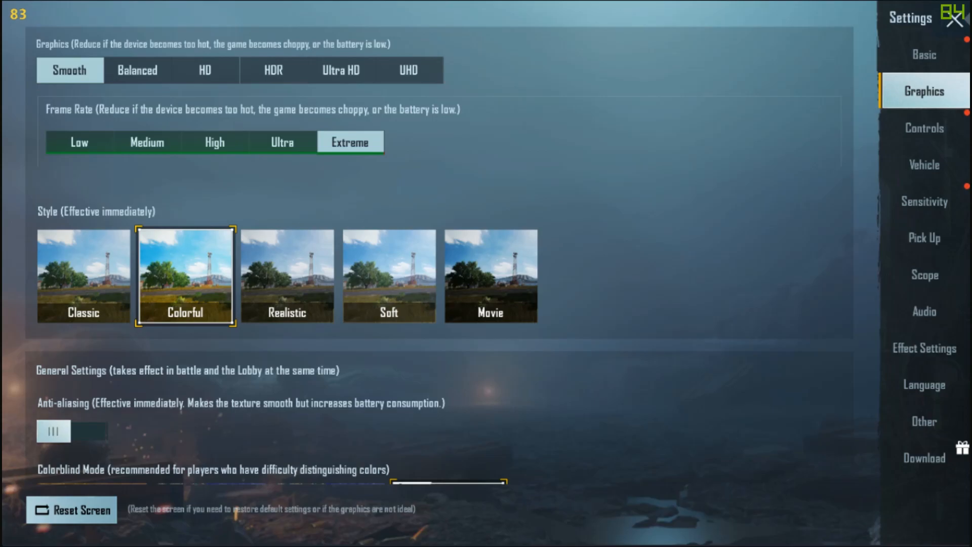
{"action": "left_click", "coordinate": [137, 70]}
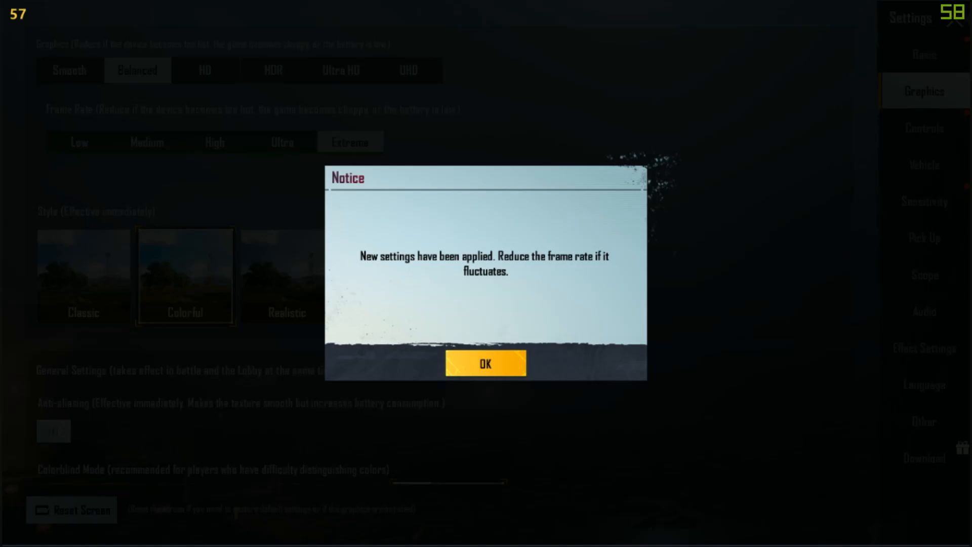
Accept the settings-applied notice, window Gameloop, and review colorblind, shadow and brightness options
{"action": "left_click", "coordinate": [485, 363]}
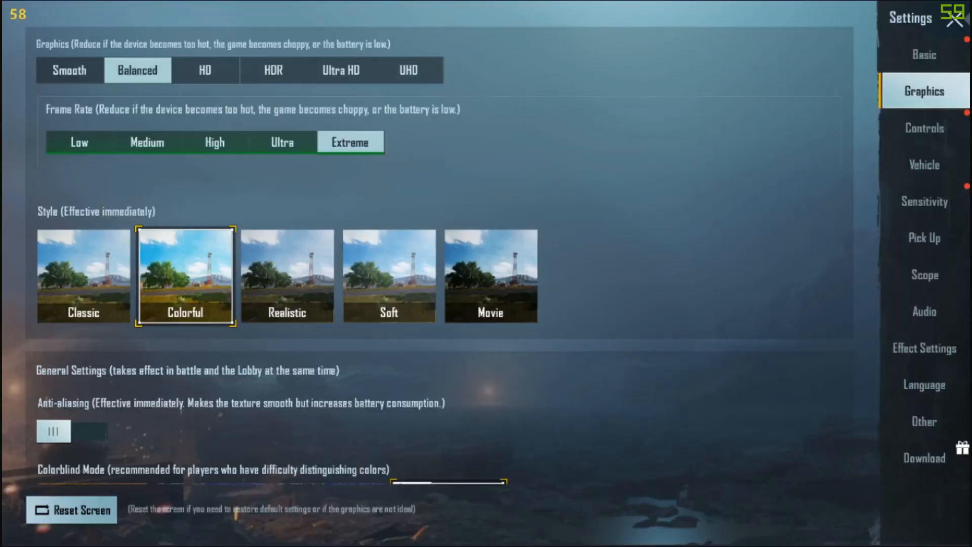
{"action": "left_click", "coordinate": [955, 18]}
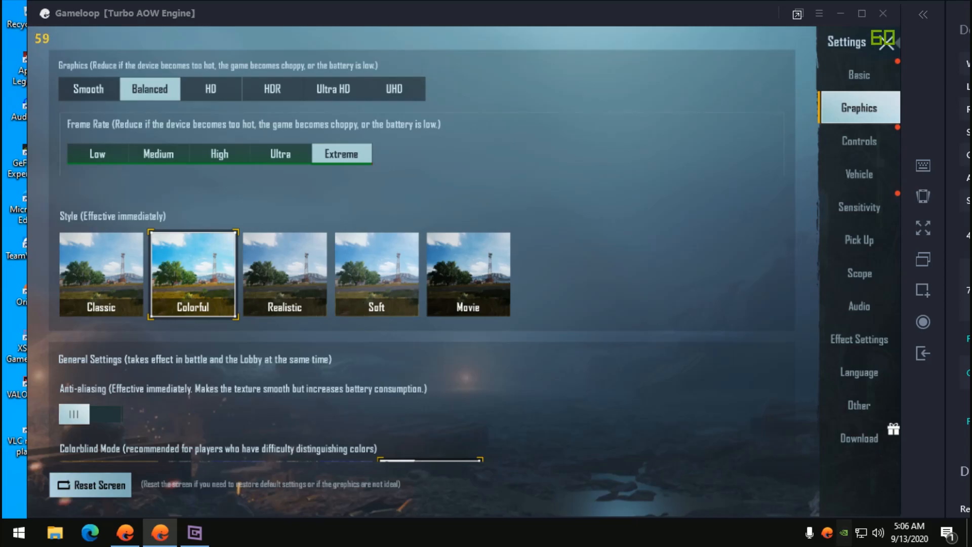
{"action": "scroll", "scroll_direction": "down", "scroll_amount": 3}
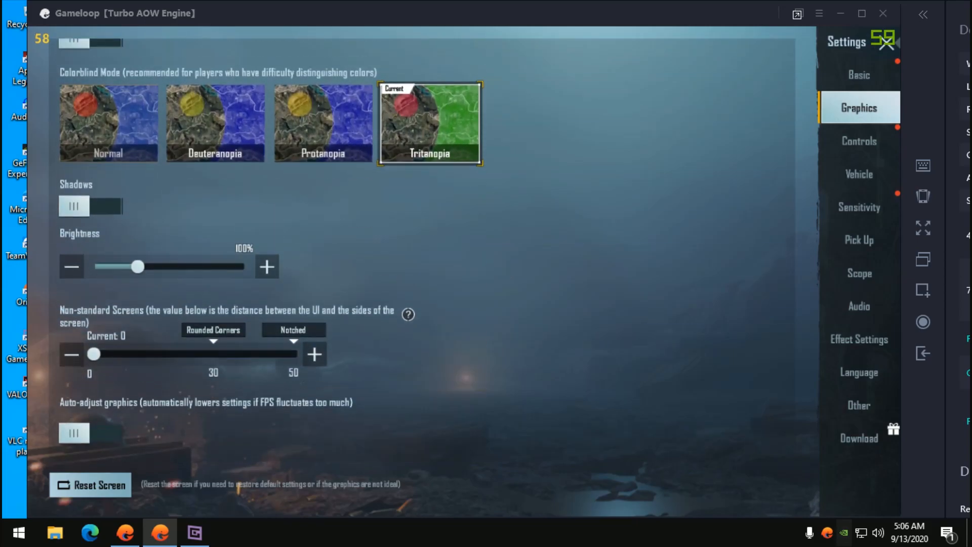